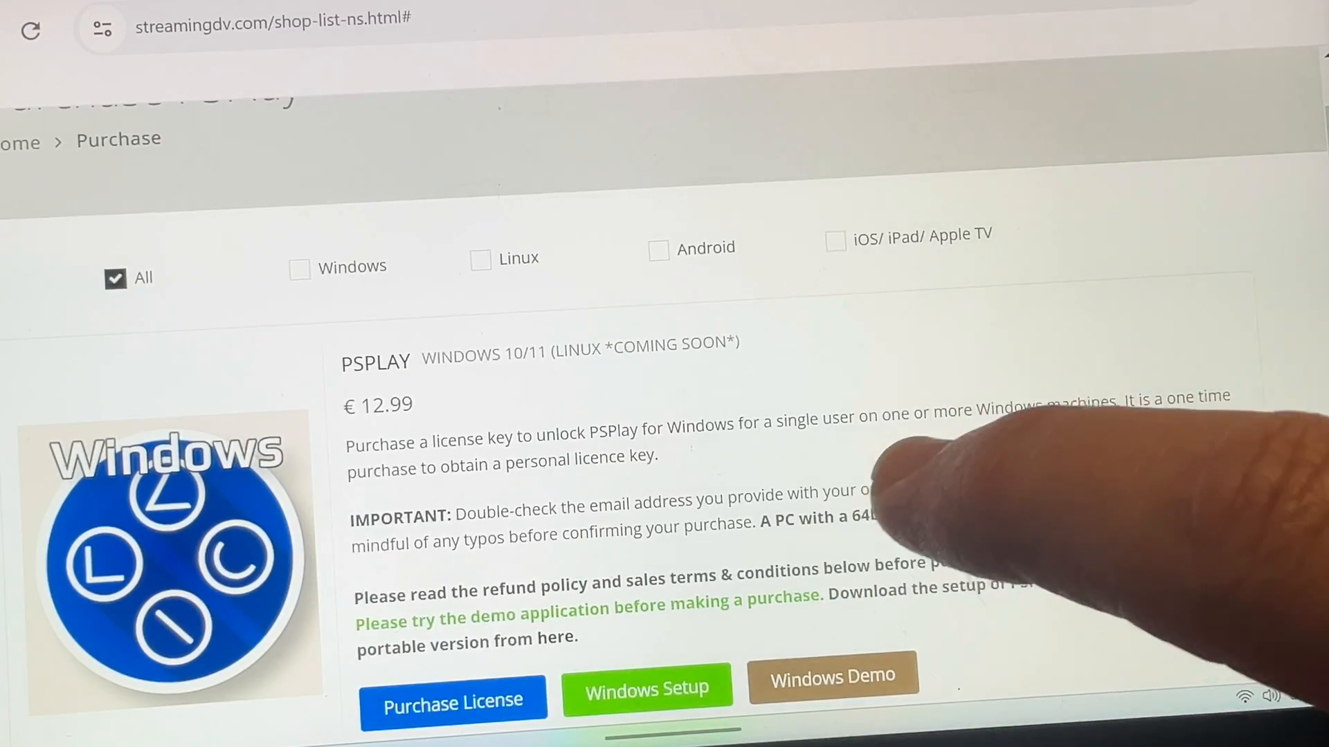
Step: Bring up a File Explorer browsing window from the handheld's taskbar
scroll(down, 3)
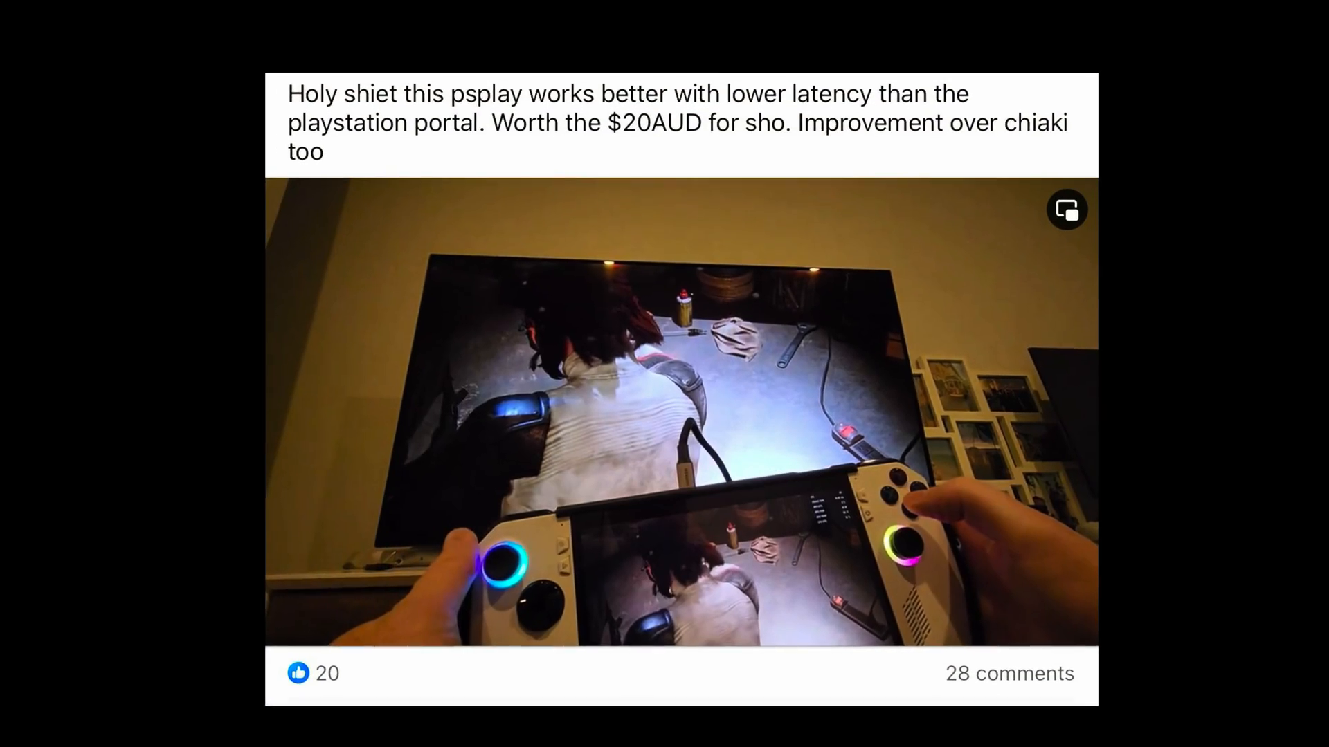
scroll(up, 3)
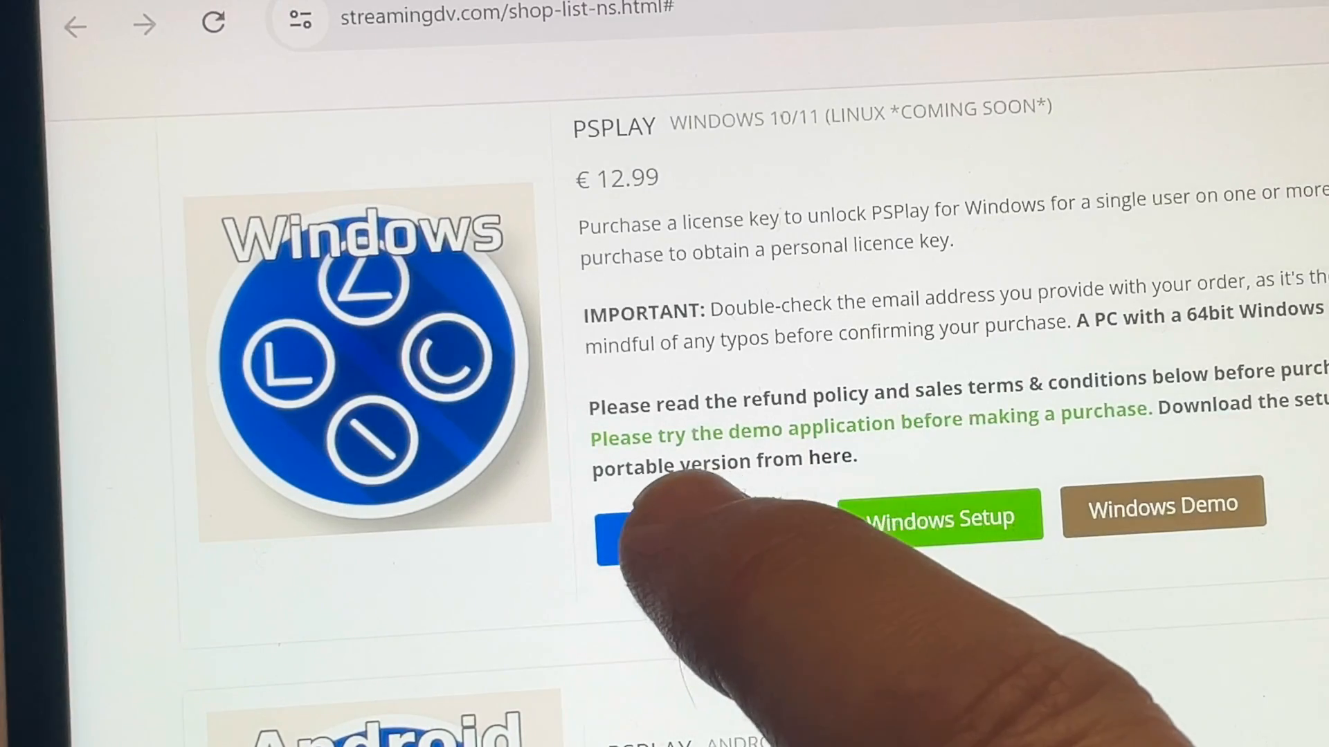
click(631, 538)
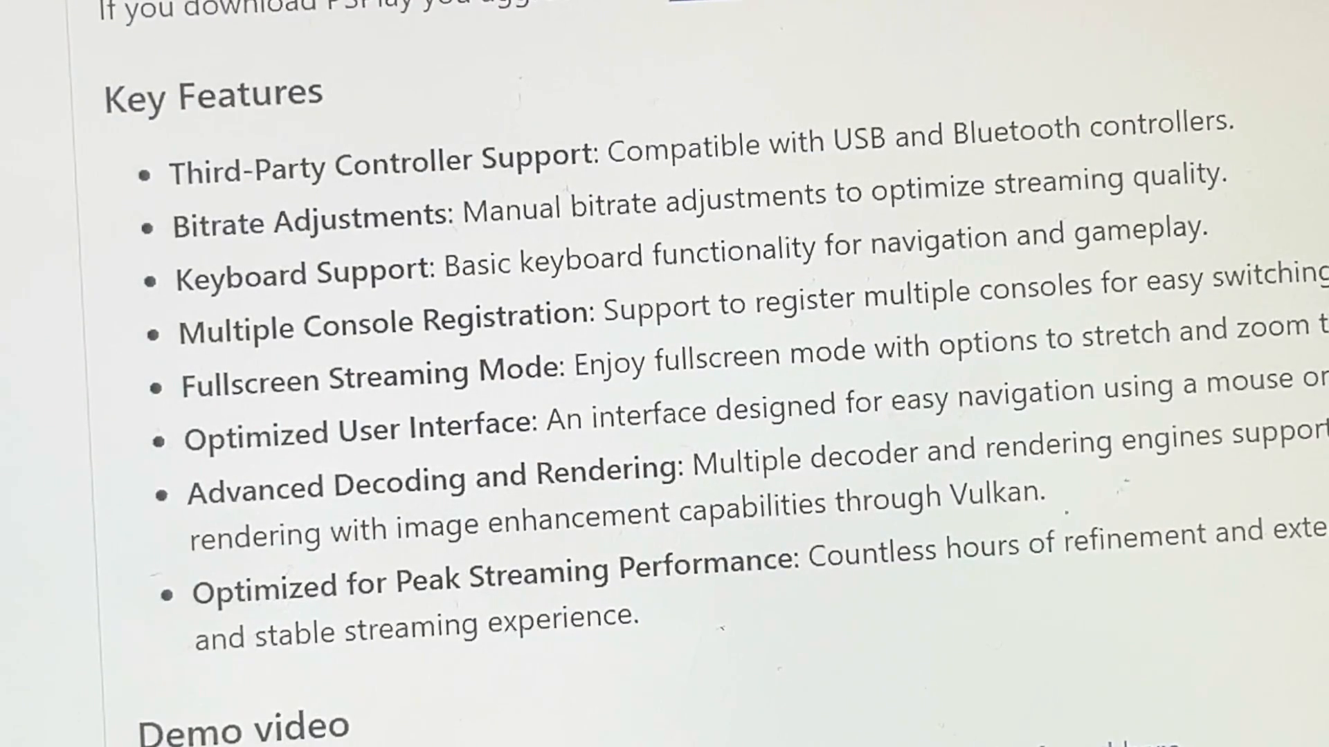
scroll(down, 3)
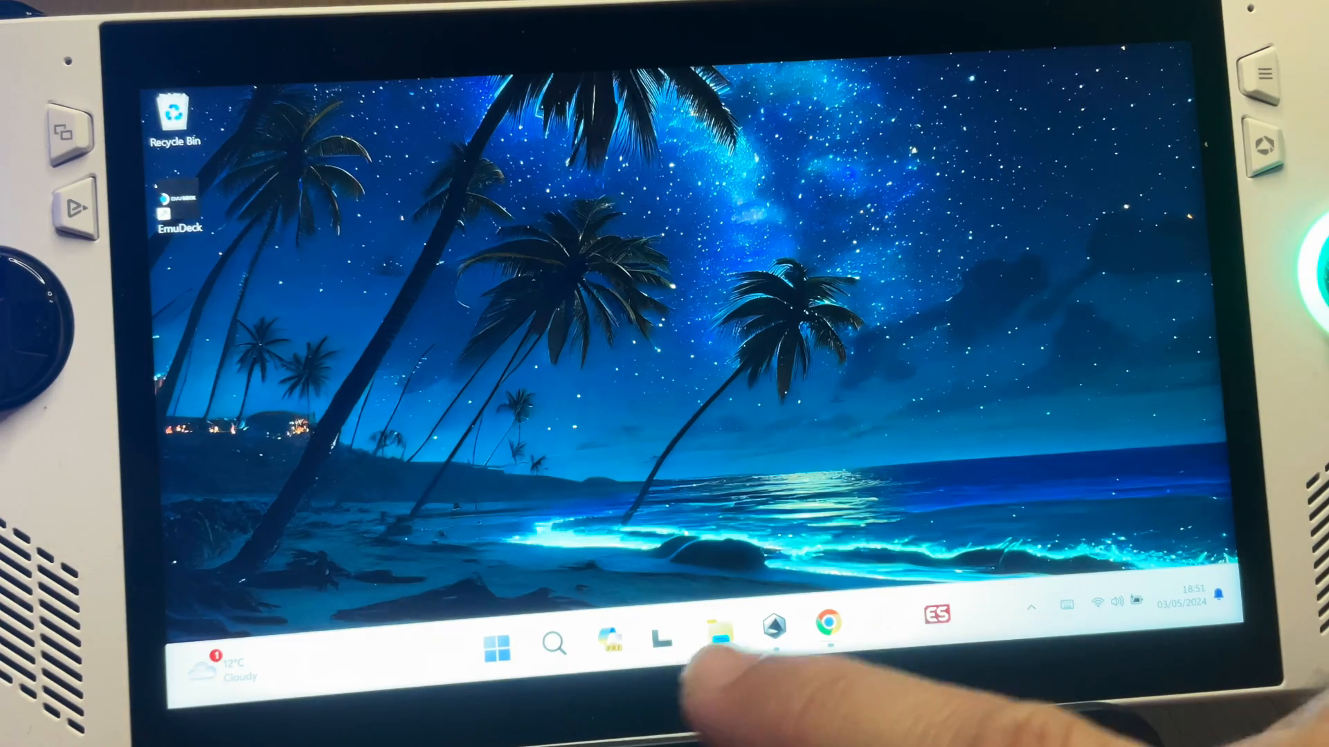
click(723, 626)
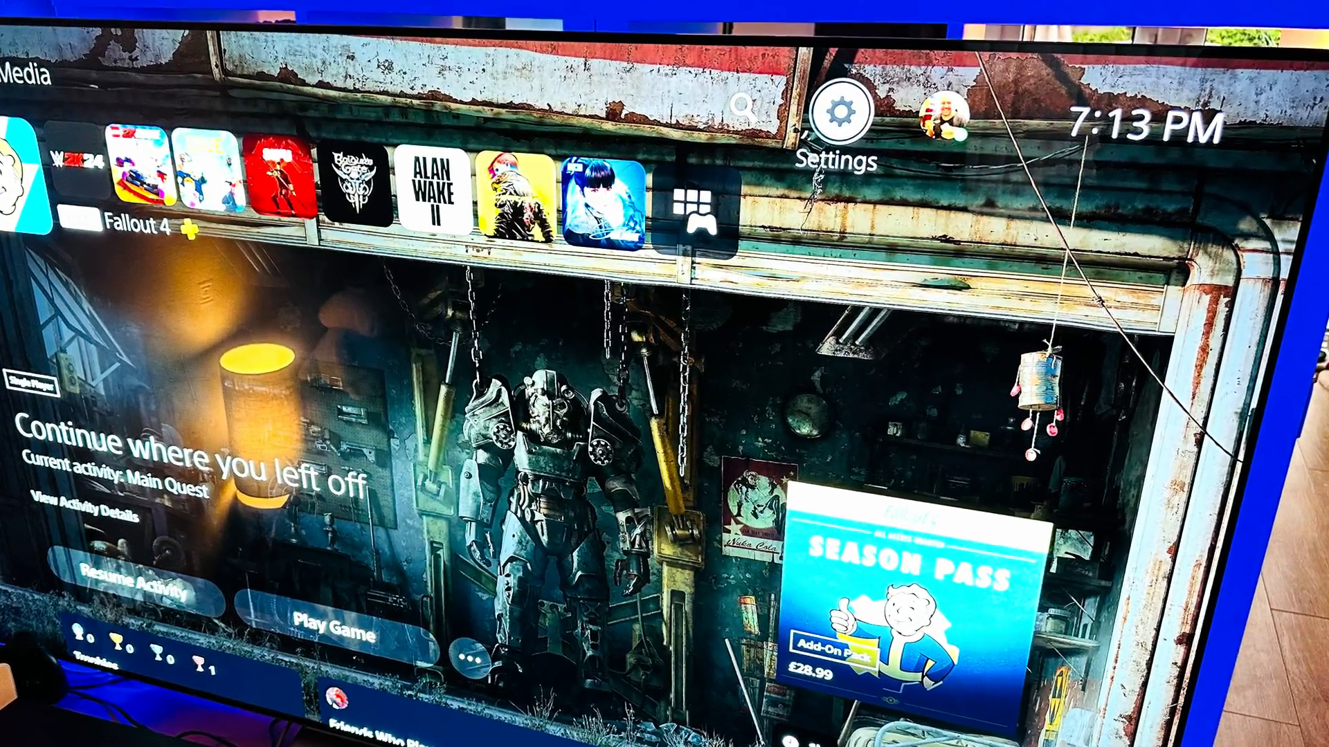
Step: Reach the PS5's Remote Play settings and start linking a new device
click(839, 108)
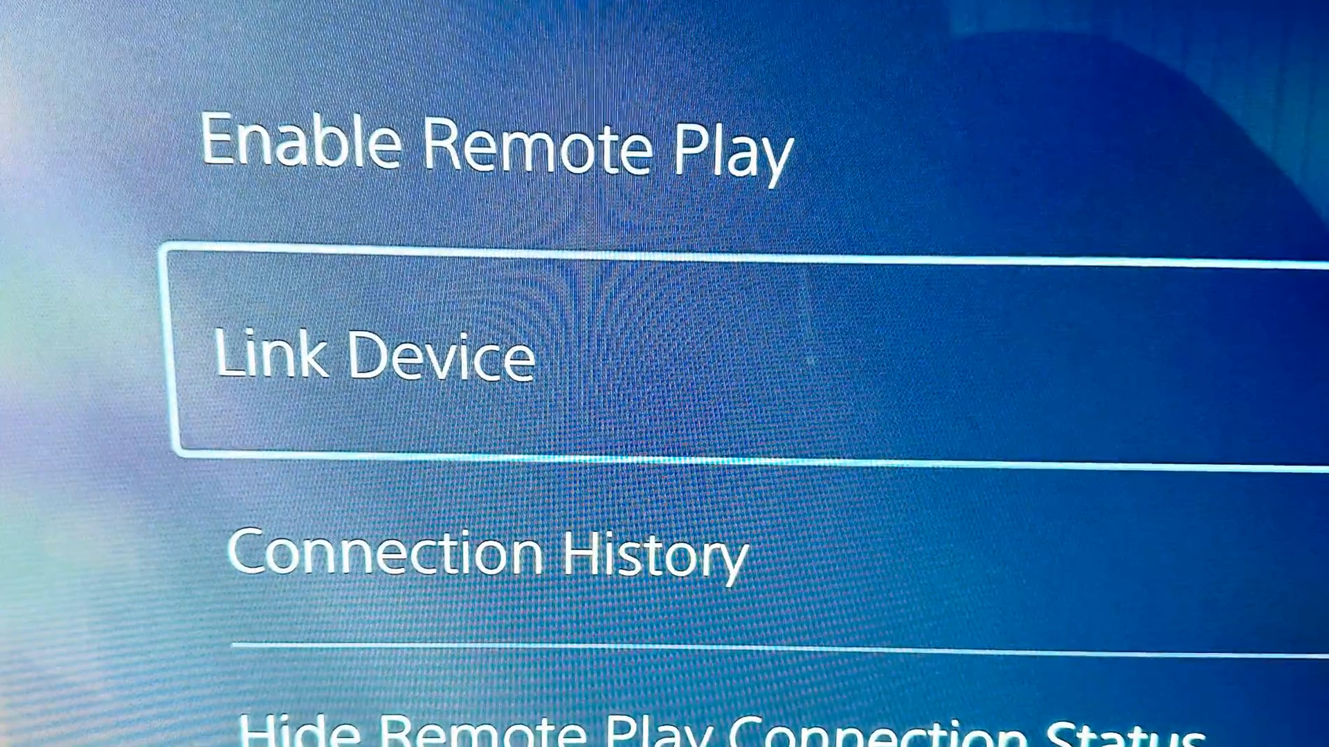
click(356, 356)
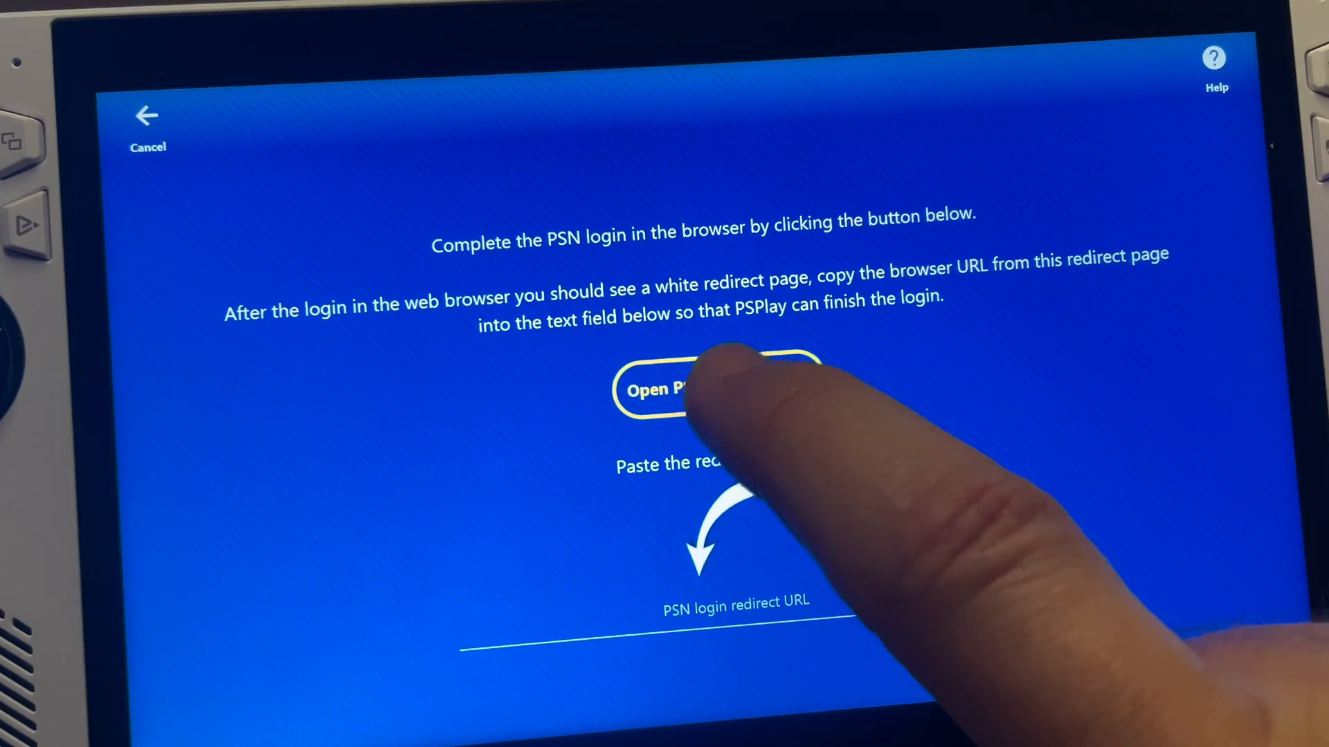
Step: Start the PSN browser sign-in and begin entering the PlayStation sign-in ID
click(714, 390)
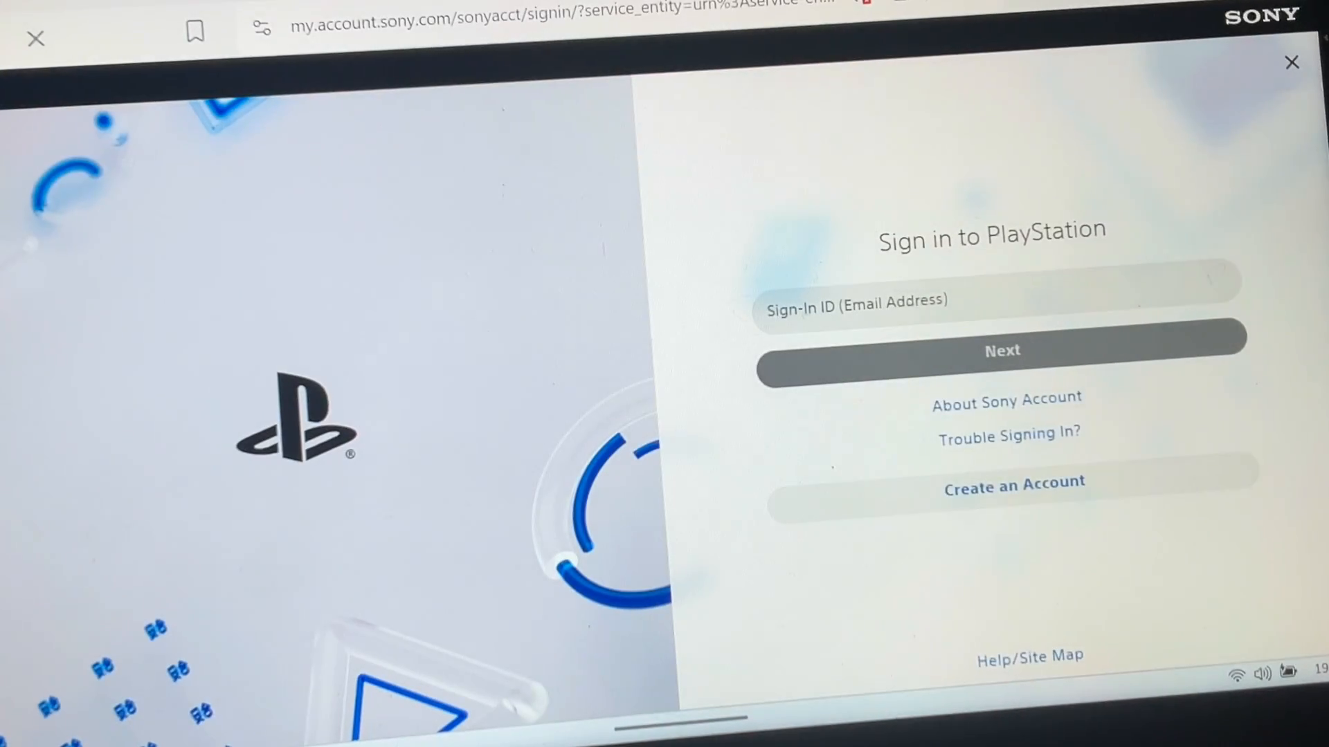
click(1002, 350)
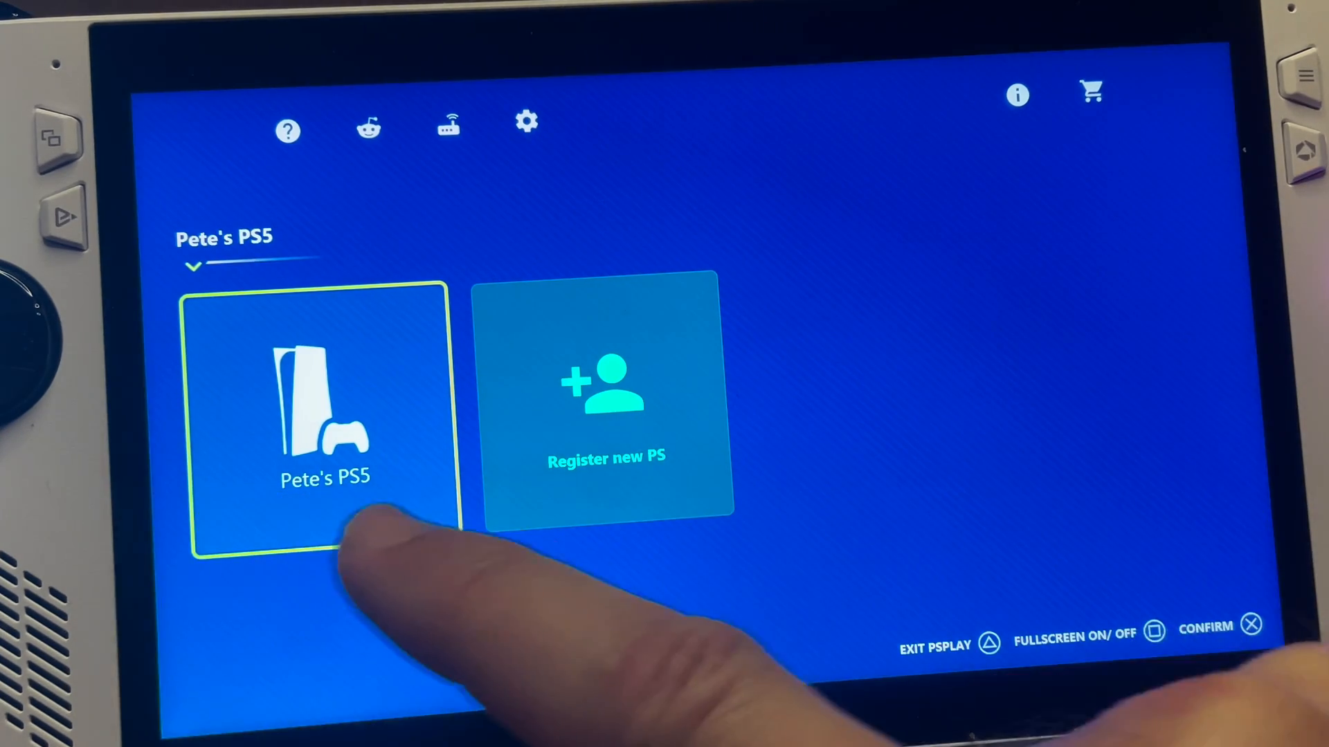
Step: Connect to Pete's PS5 and browse its games row while streaming
click(324, 415)
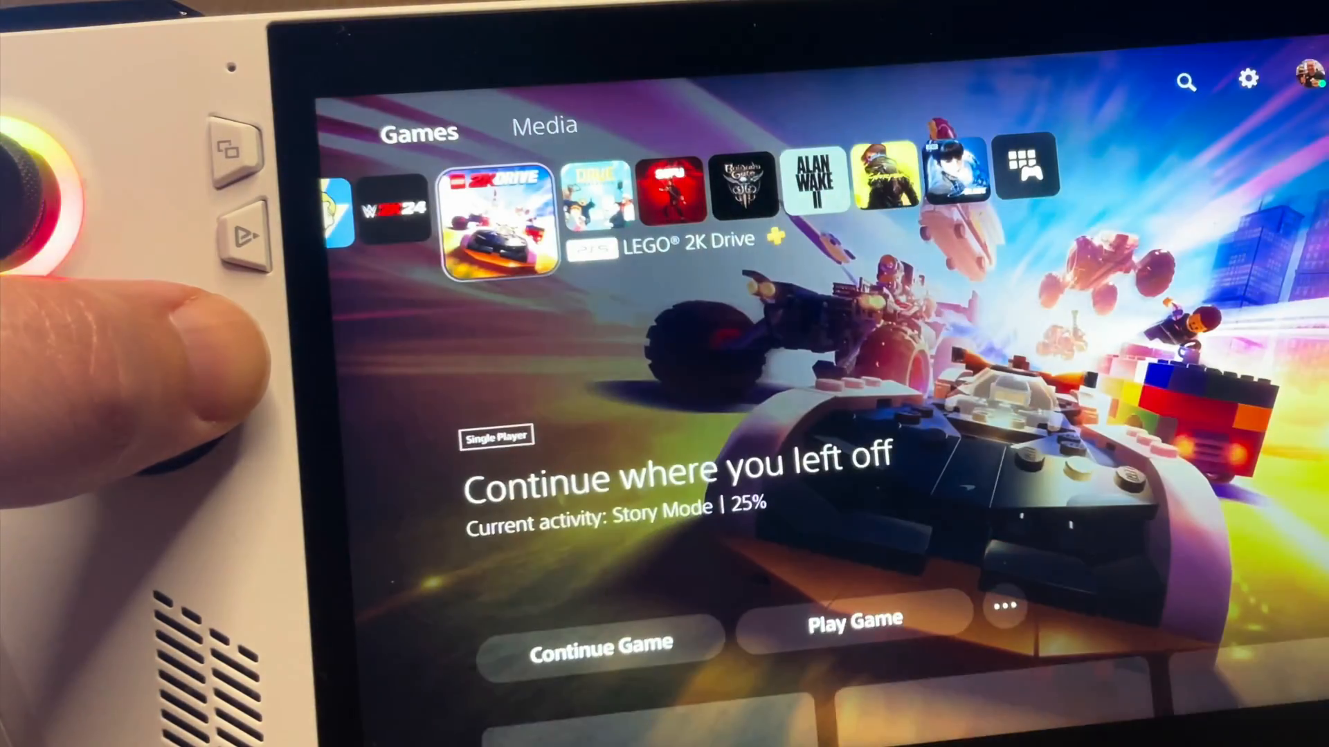
scroll(right, 3)
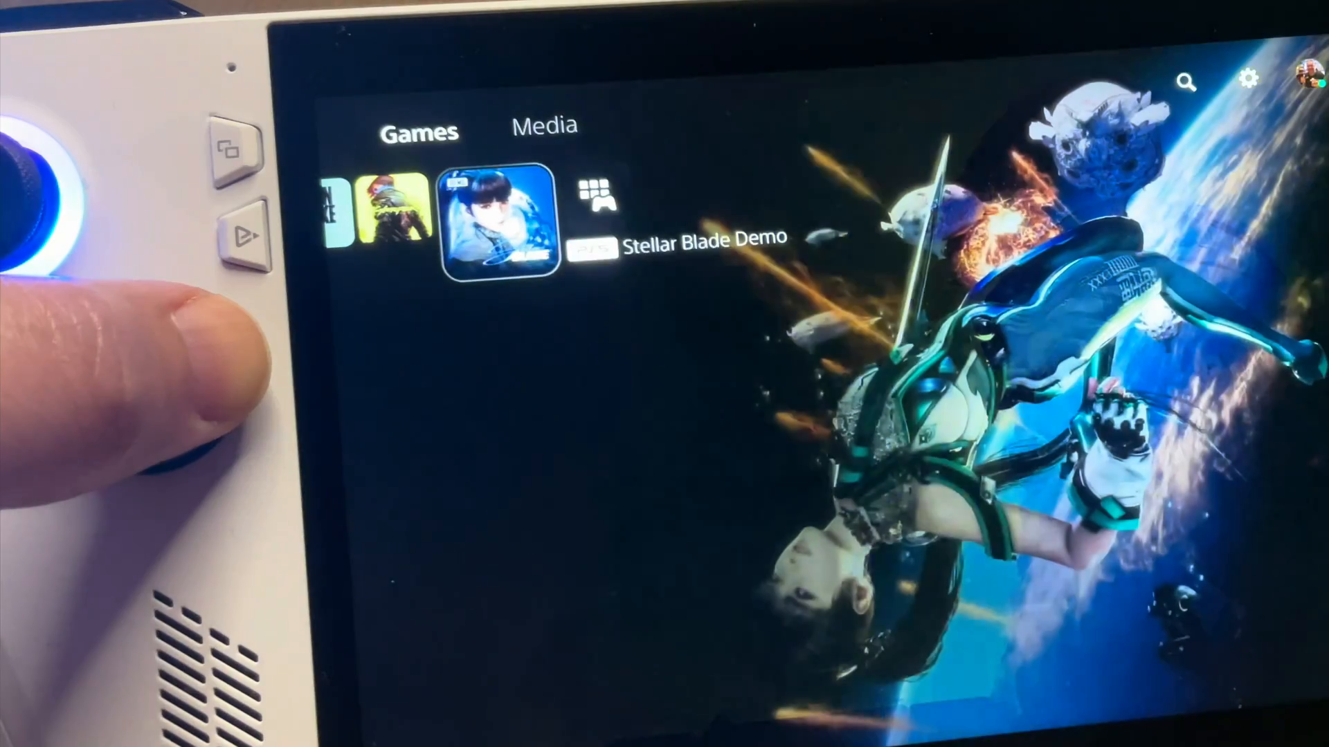
scroll(left, 3)
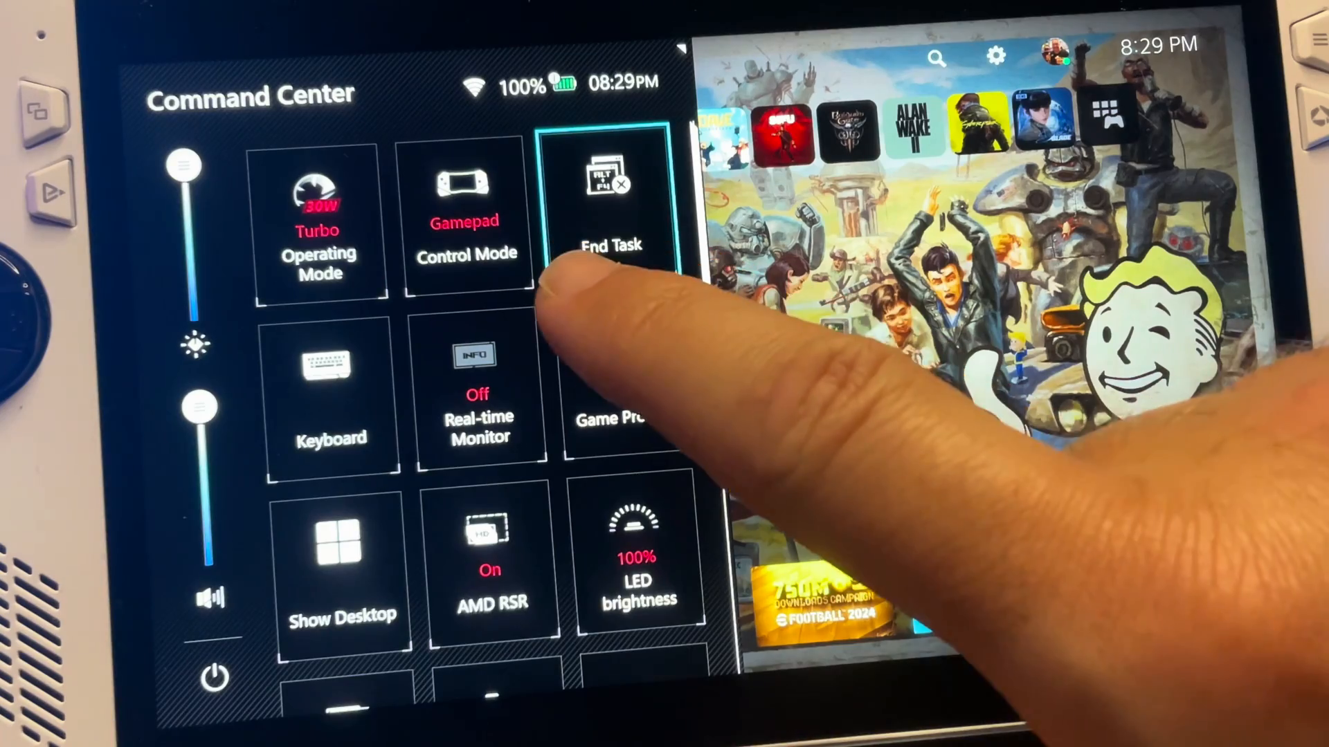
Step: End the running PSPlay stream from the Command Center
click(609, 203)
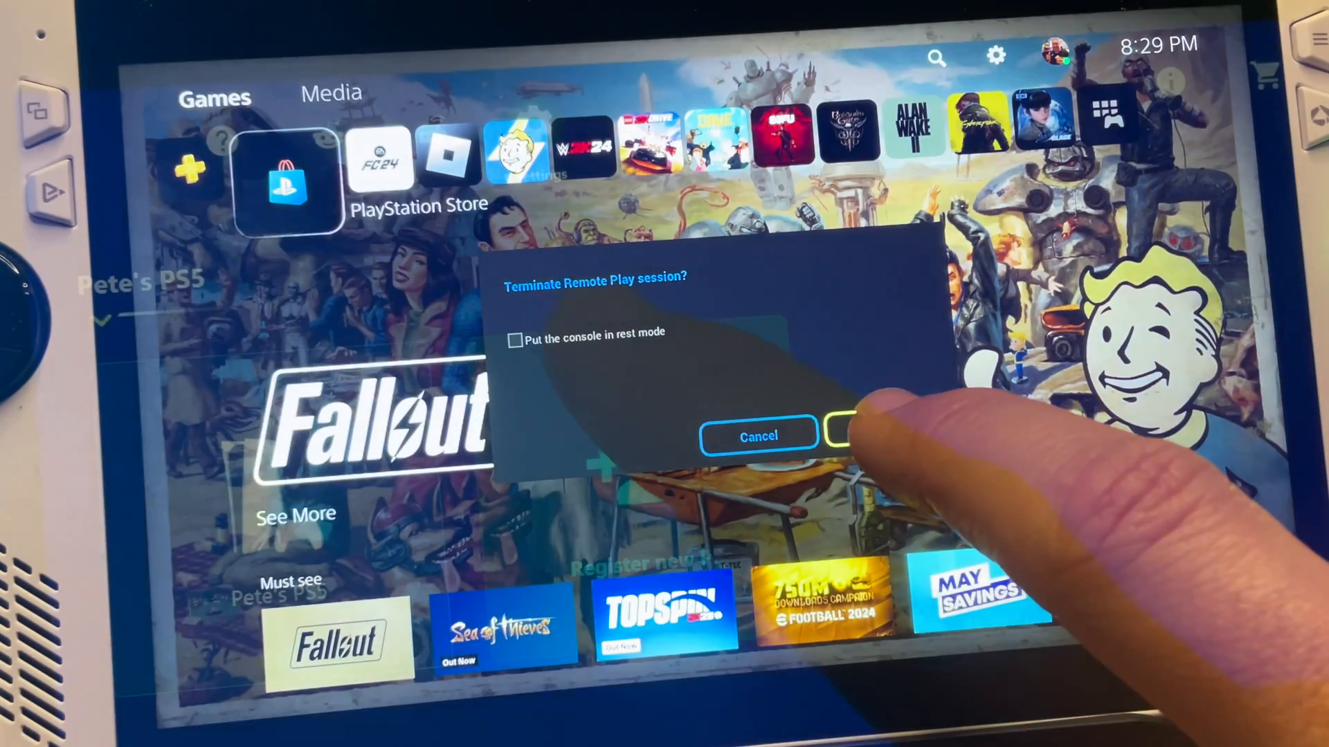
Step: Confirm terminating the session, then enable Automatic remote connection in Streaming settings
click(847, 436)
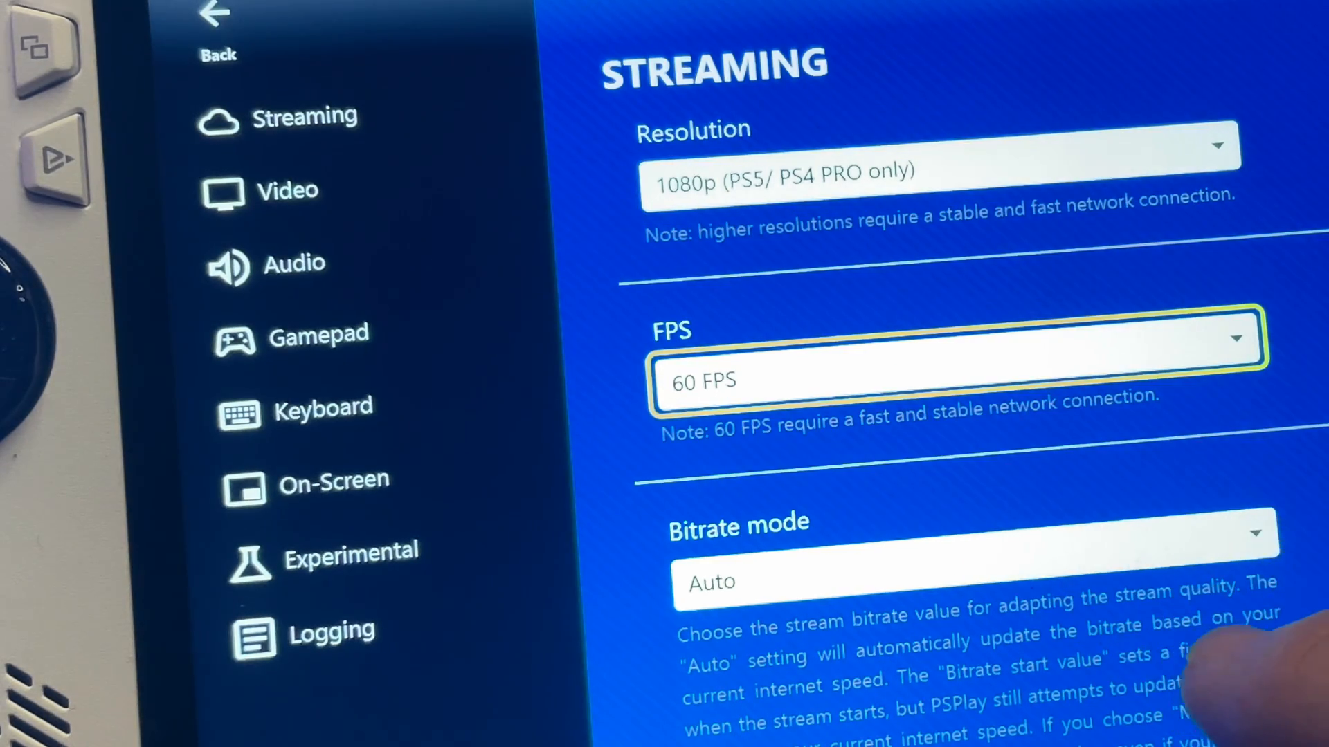
scroll(down, 3)
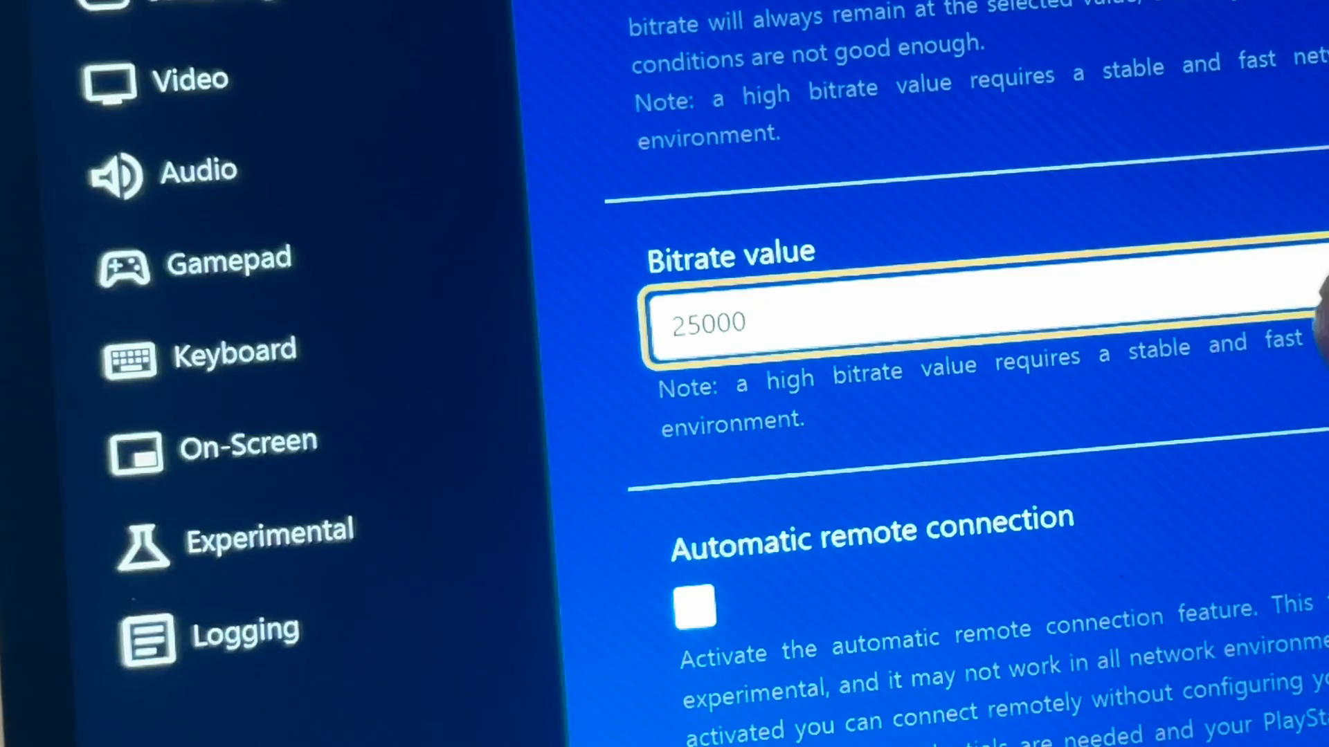
scroll(down, 3)
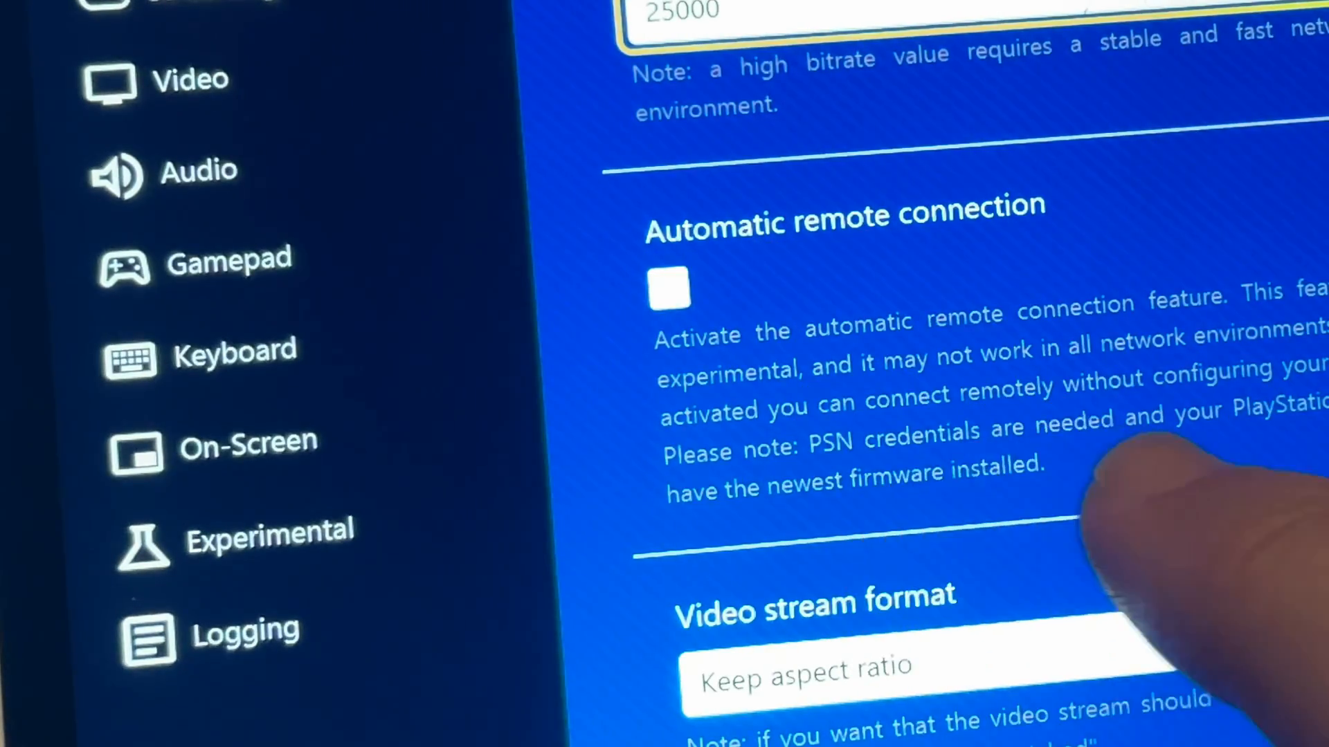
click(668, 288)
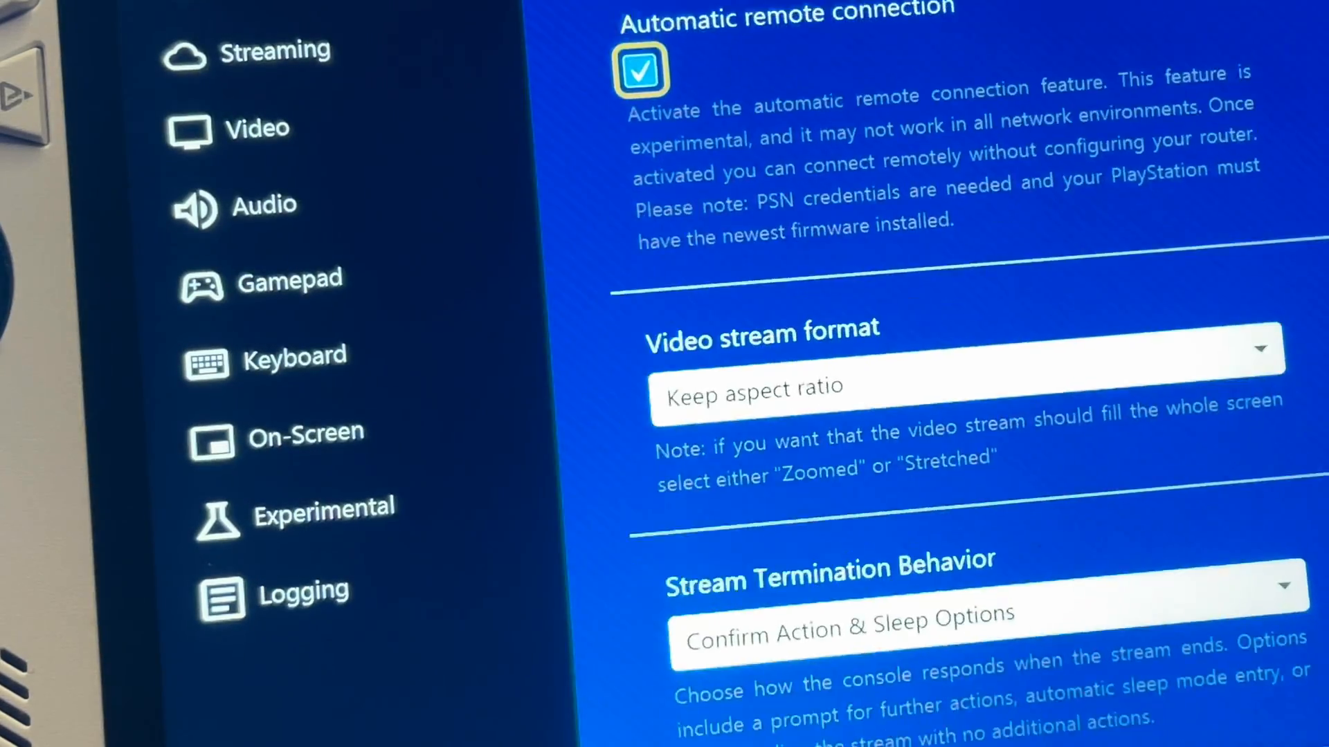
scroll(down, 3)
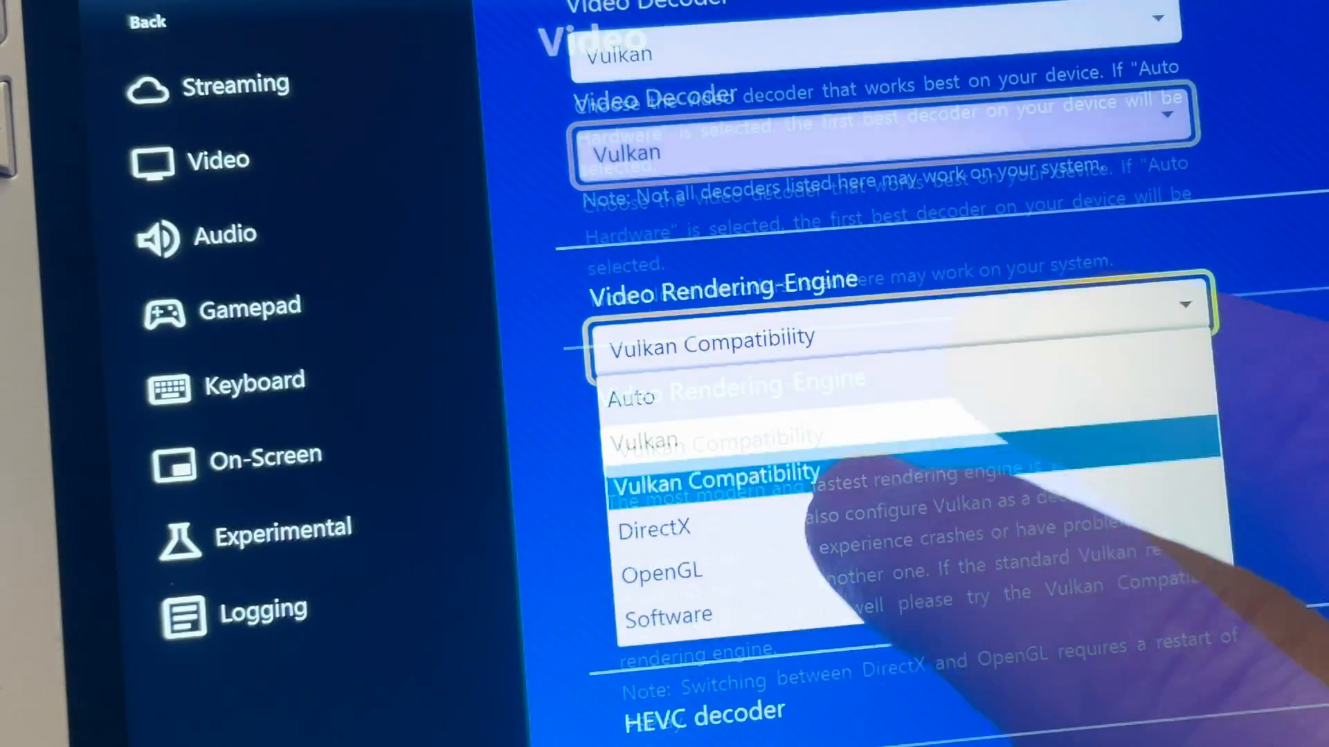
Step: Choose Vulkan Compatibility rendering, keep HEVC decoder on and always start in fullscreen
click(714, 475)
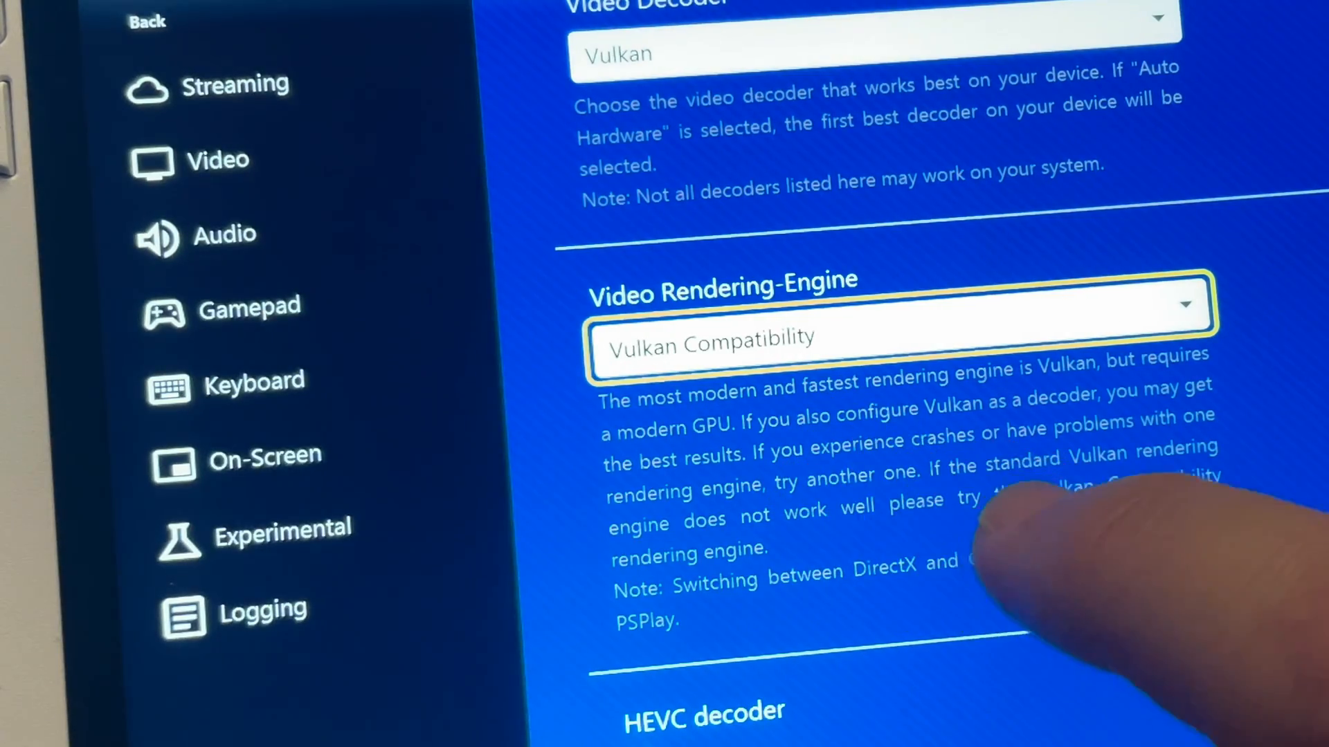
scroll(down, 3)
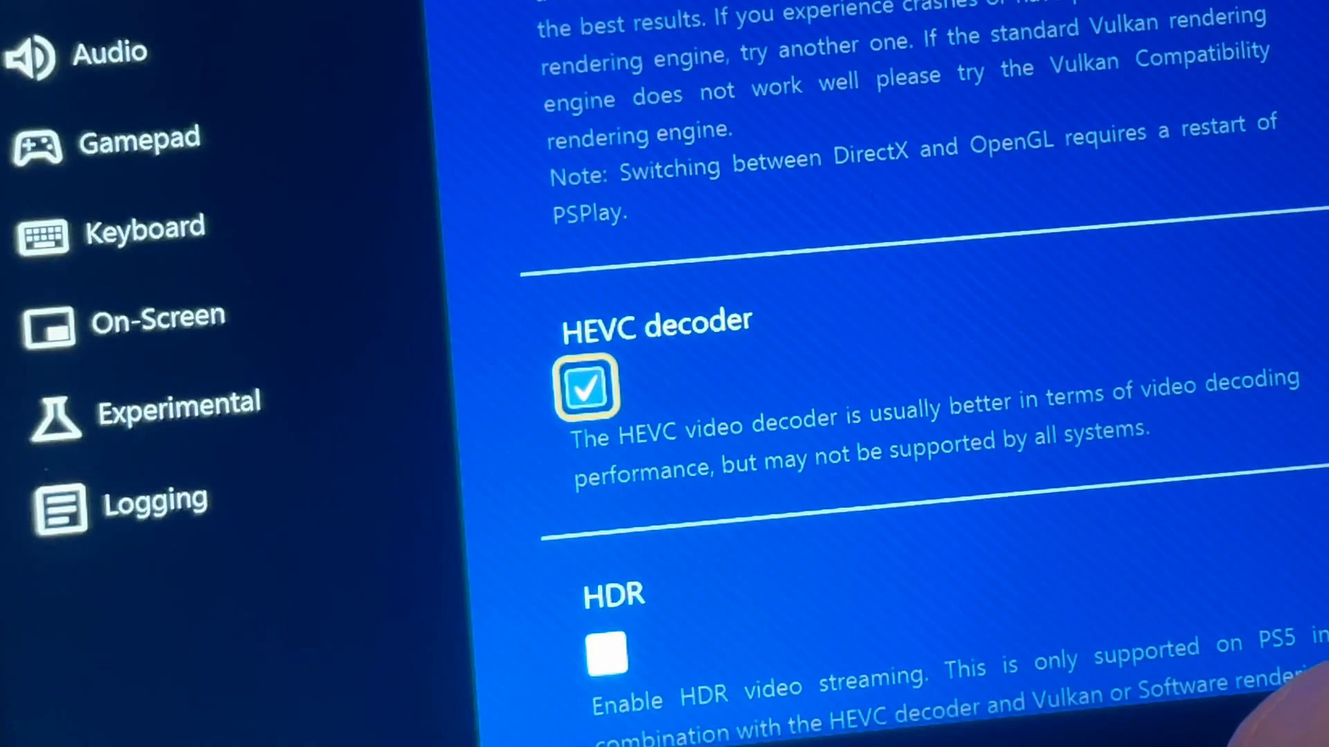
click(157, 331)
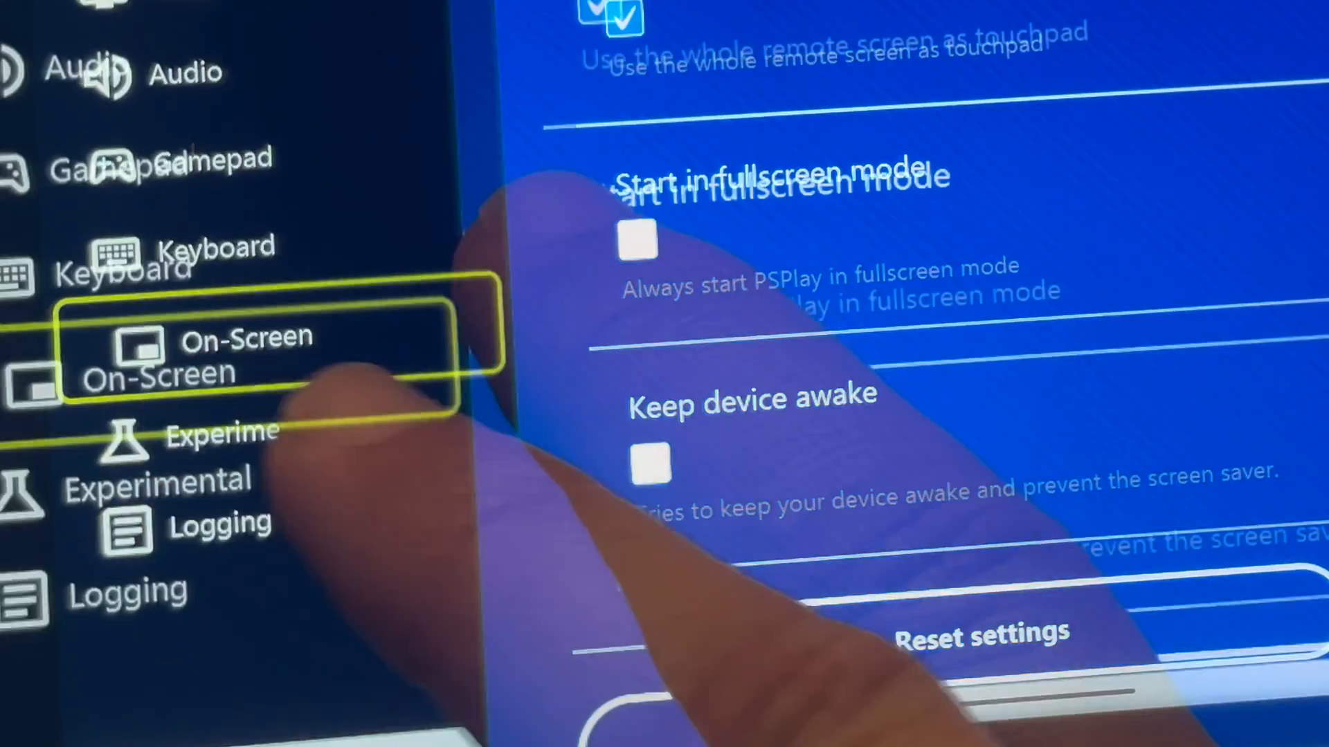
click(615, 259)
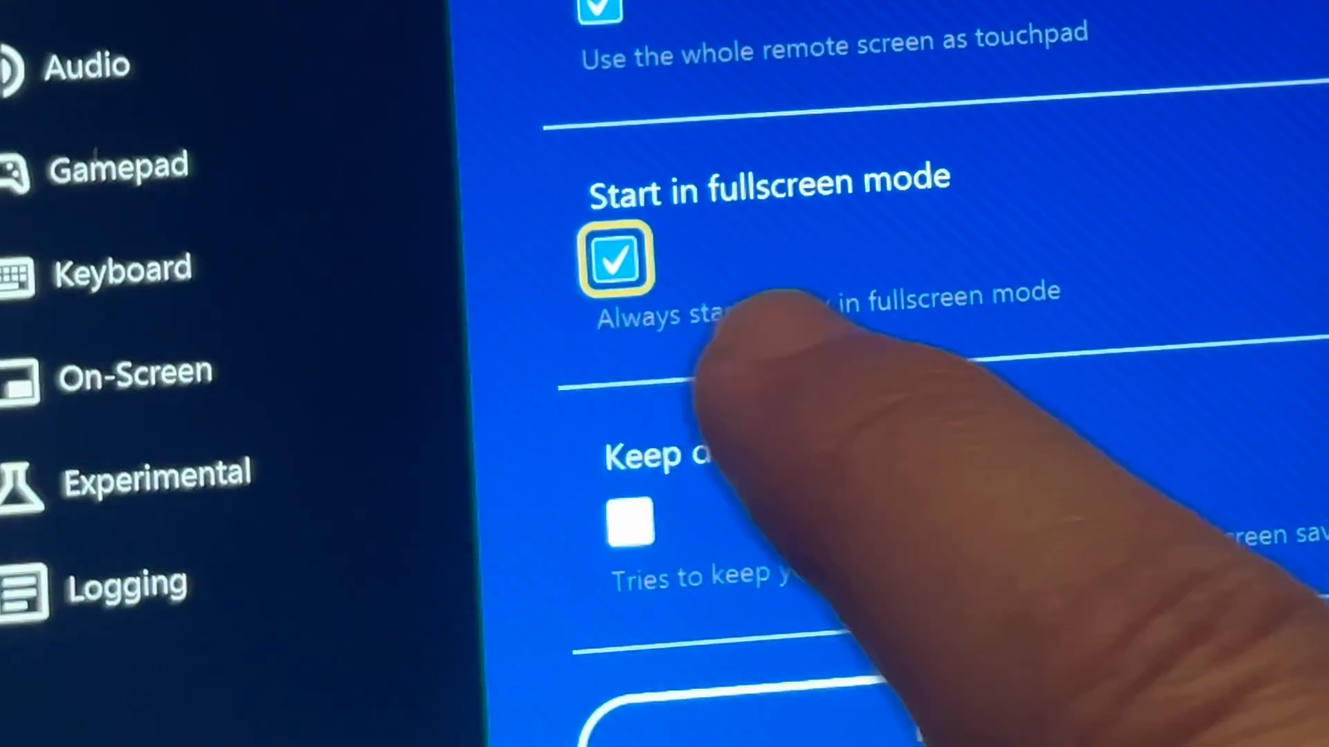
click(629, 522)
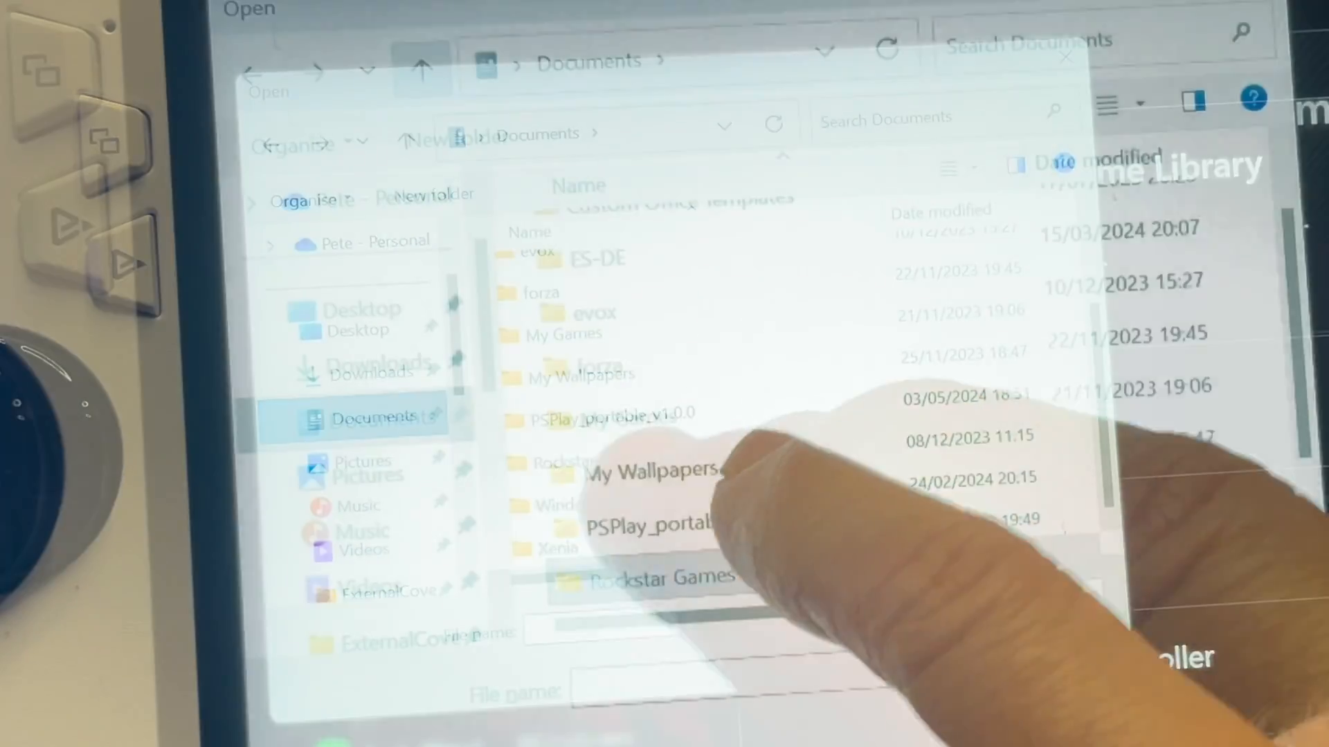
Step: Add PSPlay.exe from the PSPlay_portable folder to the Game Library and launch it
double_click(647, 416)
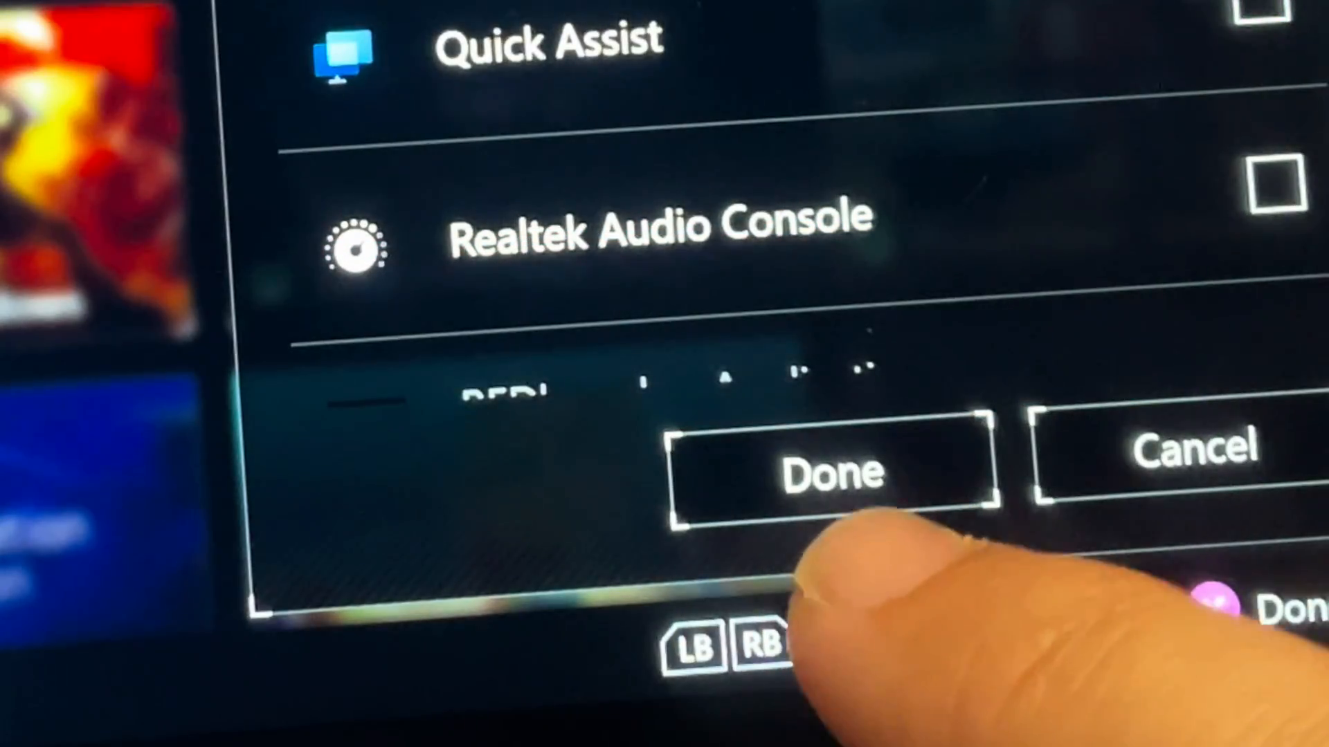
click(826, 471)
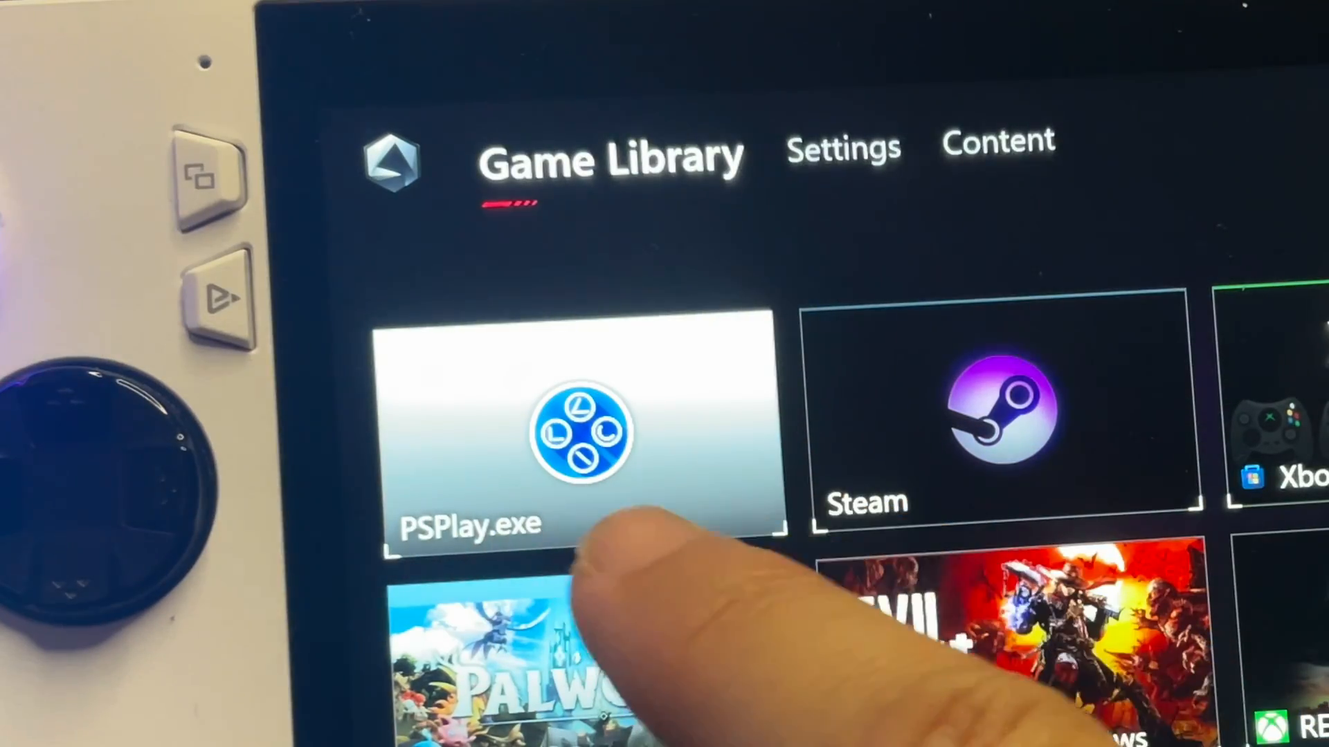
click(583, 432)
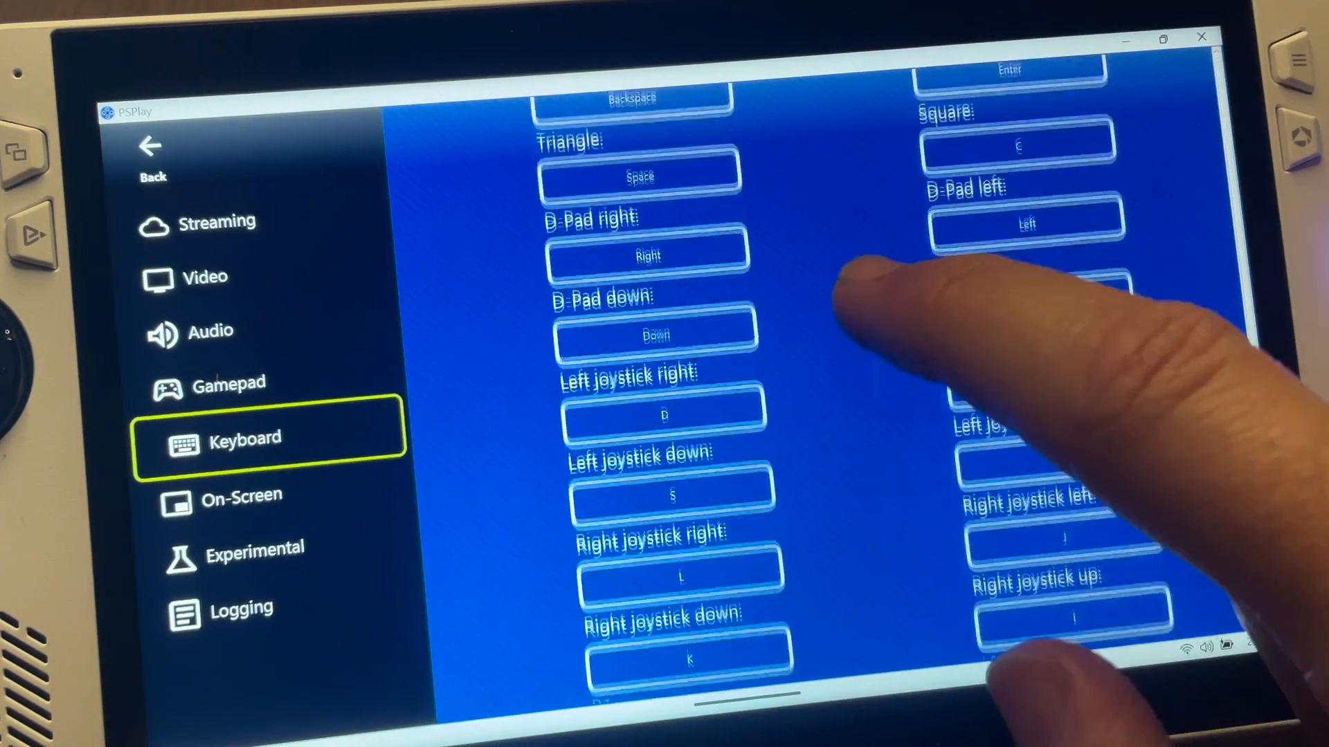
Step: Scroll through PSPlay's keyboard-to-controller key mappings
scroll(down, 3)
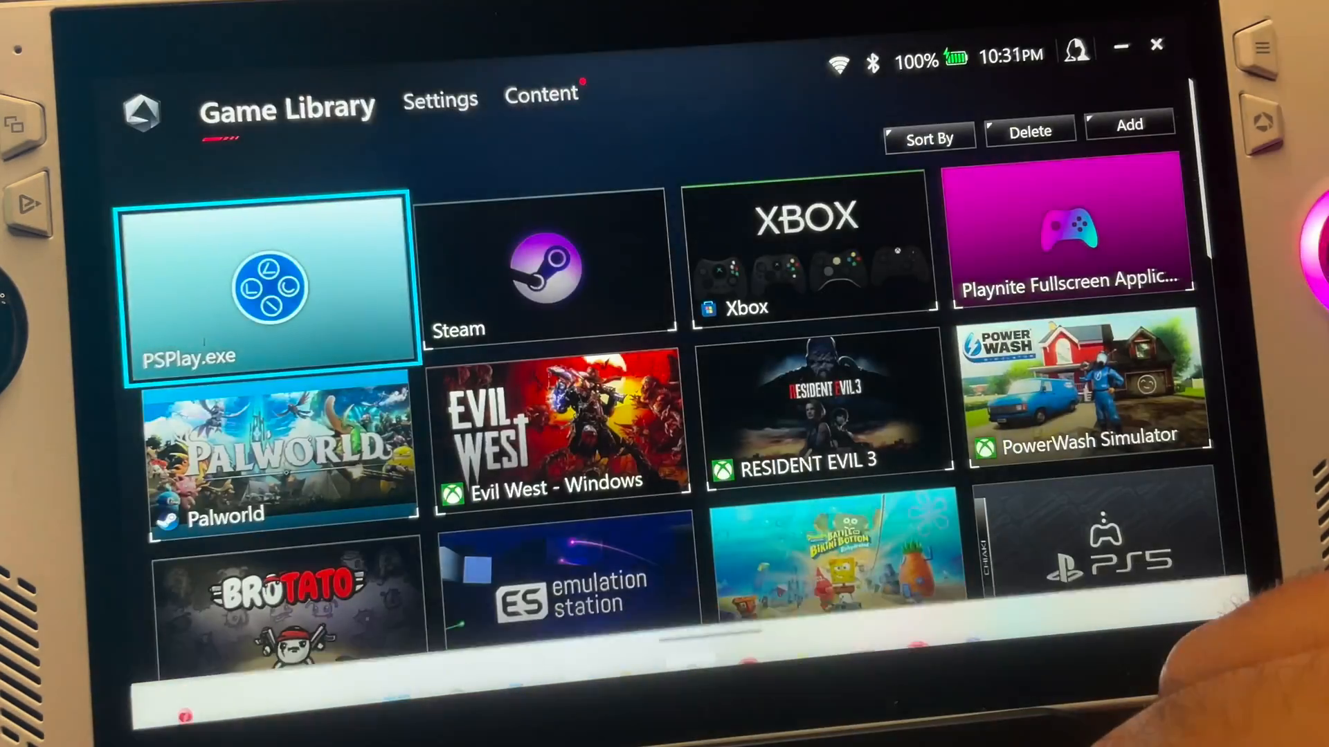
Step: Map the M2 back button to R-Ctrl Key and check M1 sends Esc Key
click(440, 100)
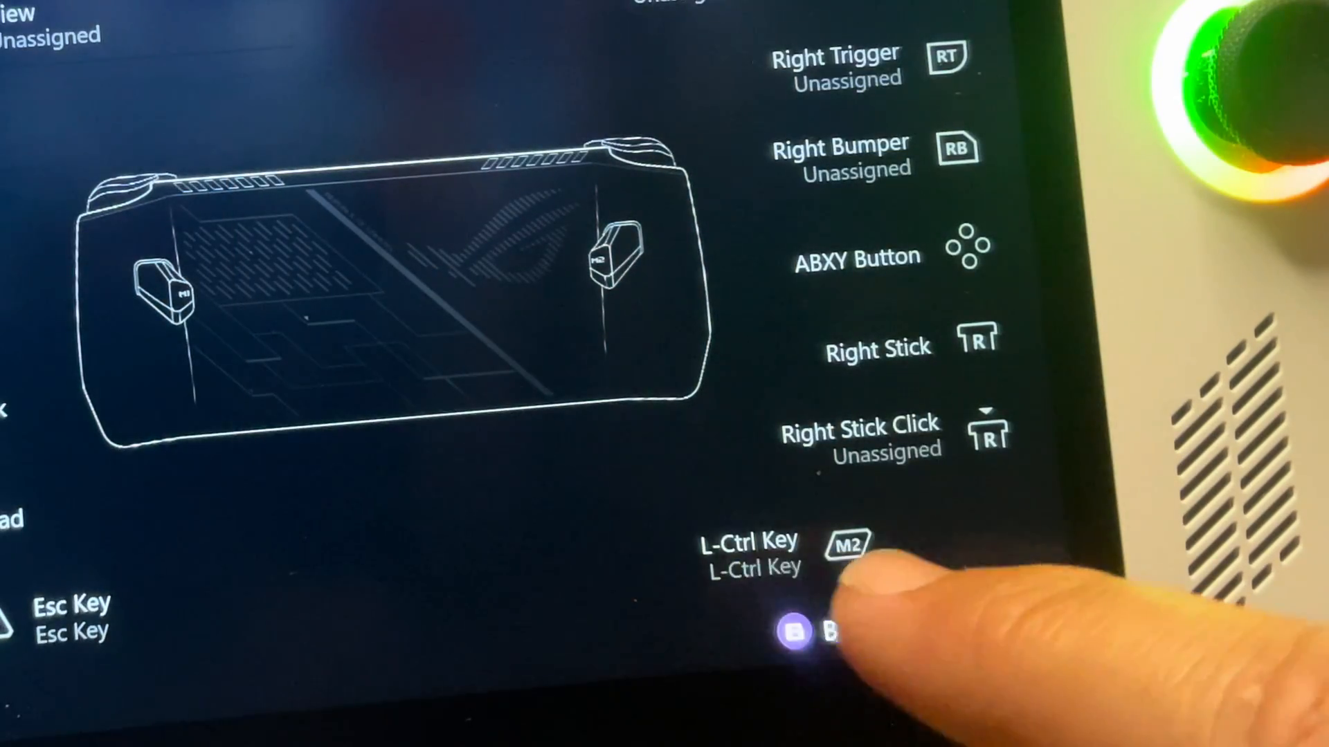
click(844, 548)
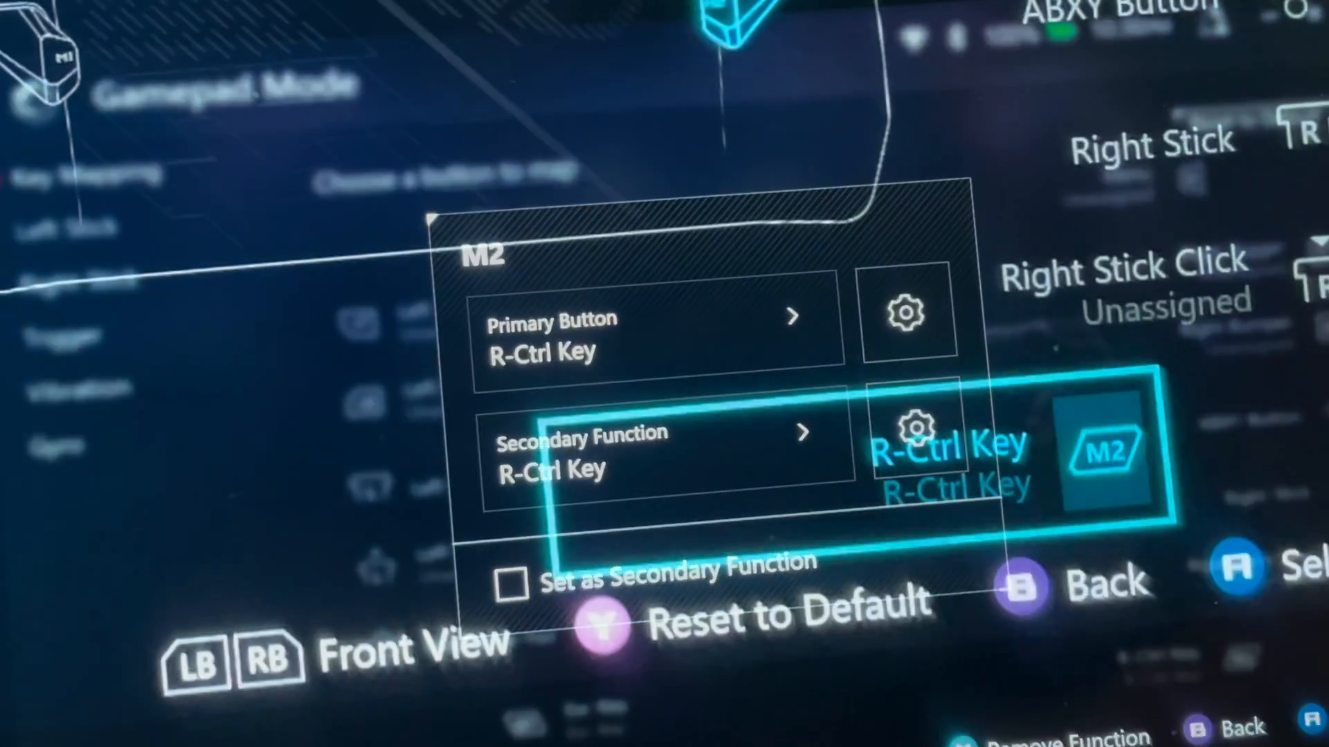
click(1023, 587)
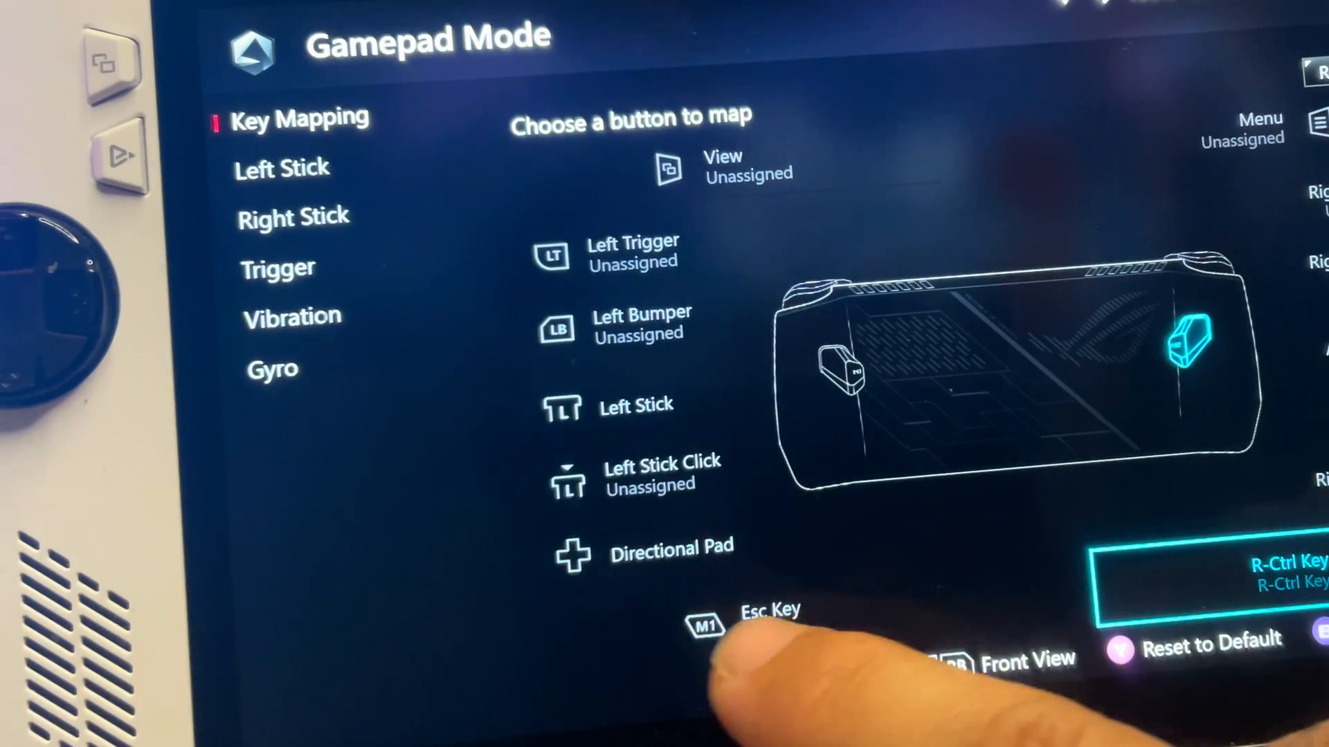
click(704, 626)
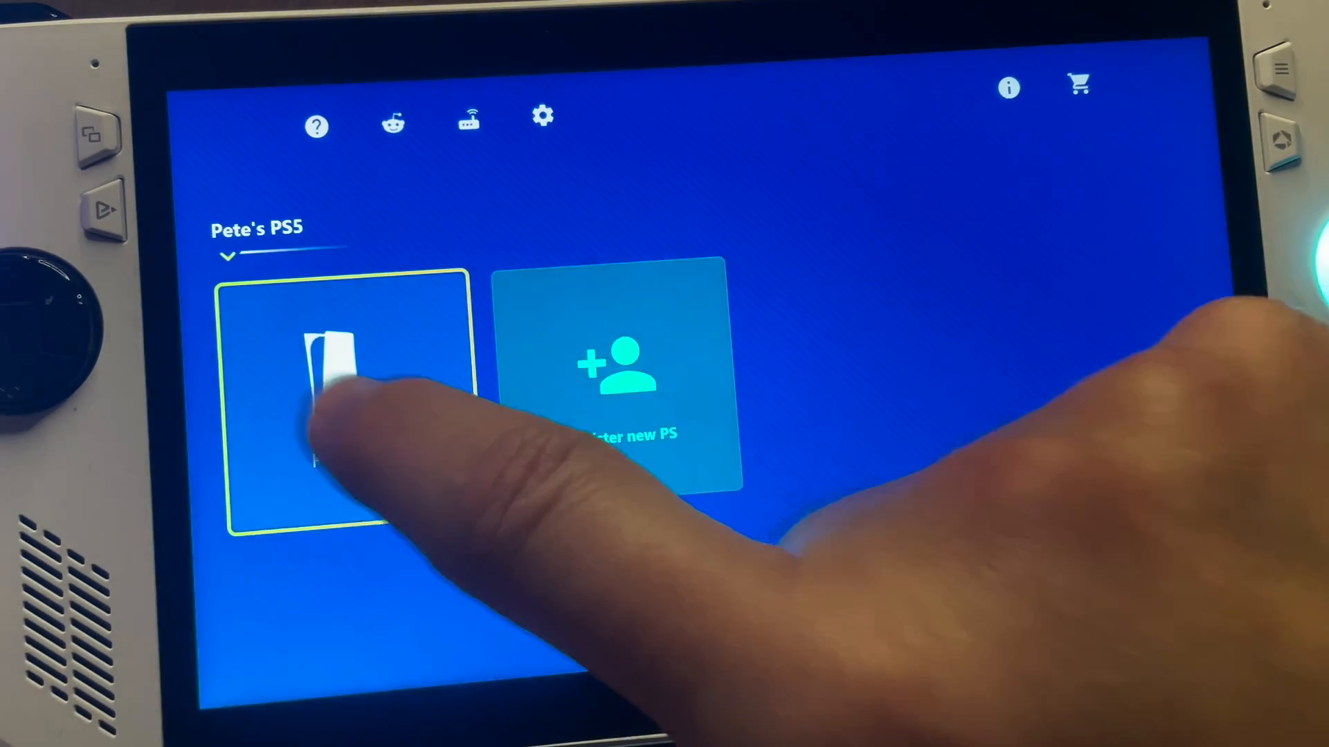
Step: Connect to the registered PS5 console from the PSPlay home screen
click(343, 398)
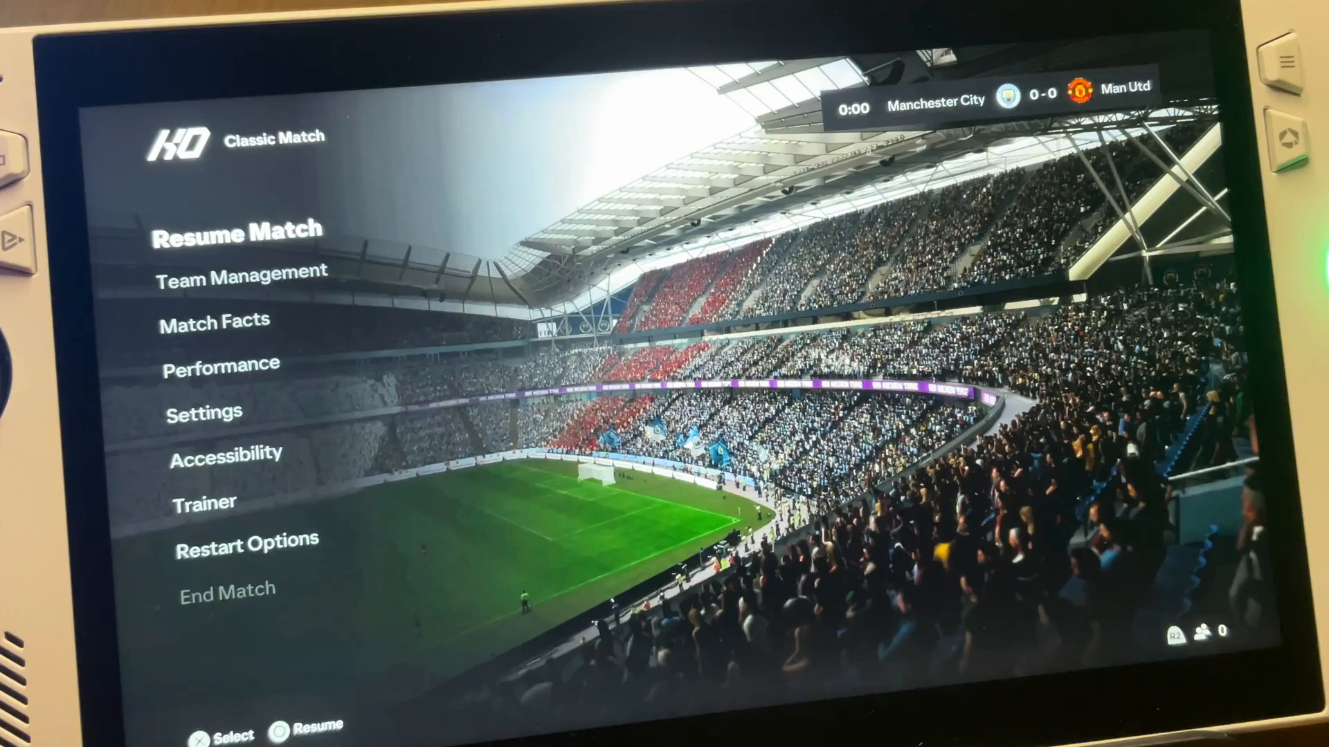
Step: Resume the paused Manchester City vs Man Utd match from its pause menu
click(245, 229)
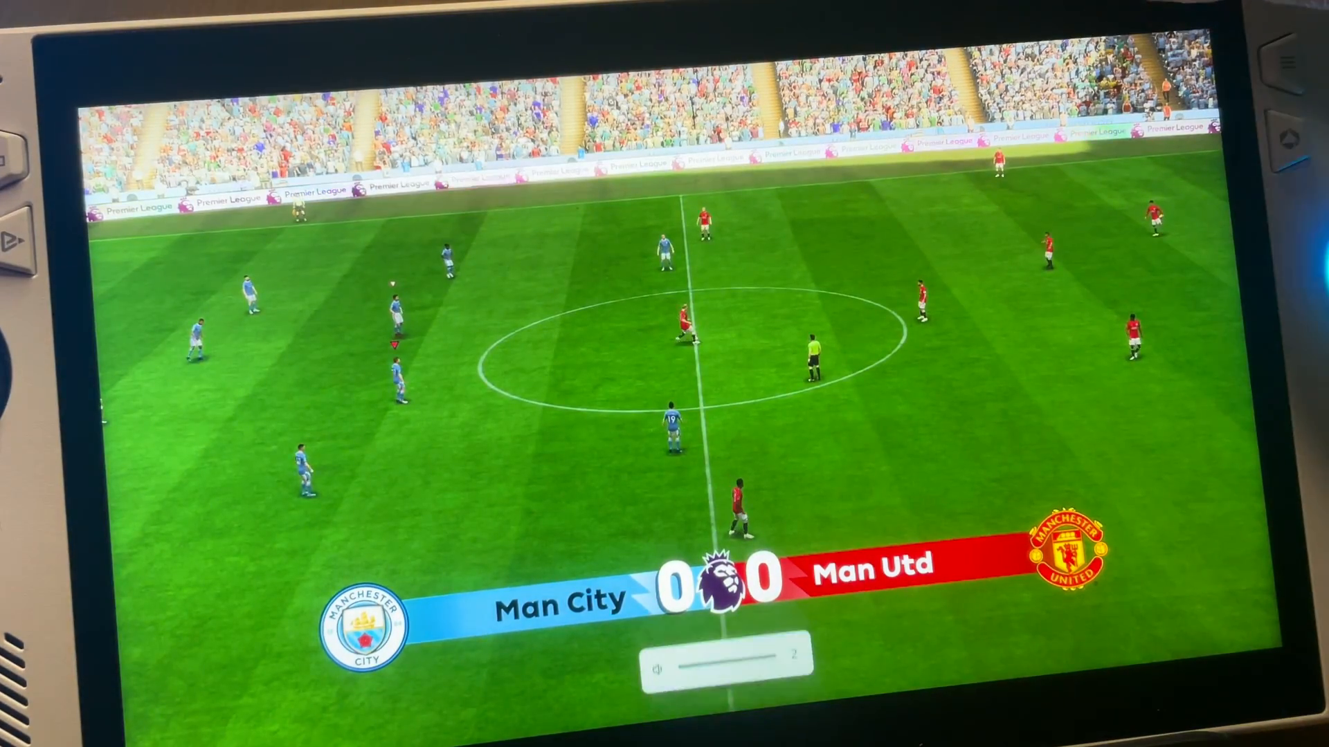